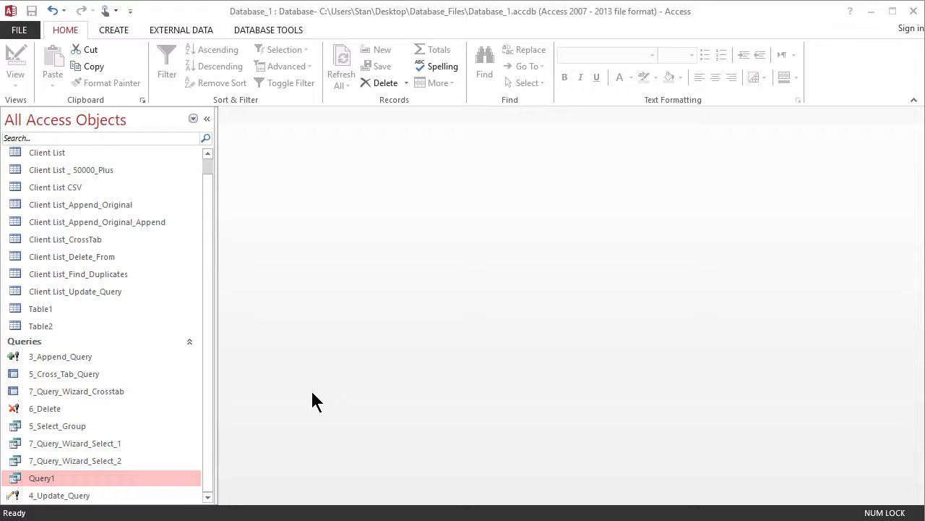
mouse_move(109, 281)
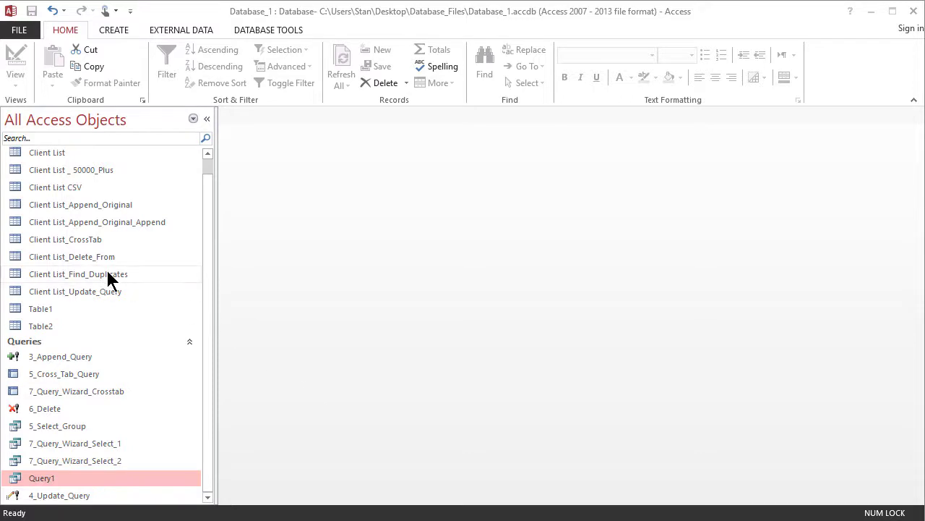
Show the context menu for the Client List_Find_Duplicates table in the navigation pane
right_click(77, 273)
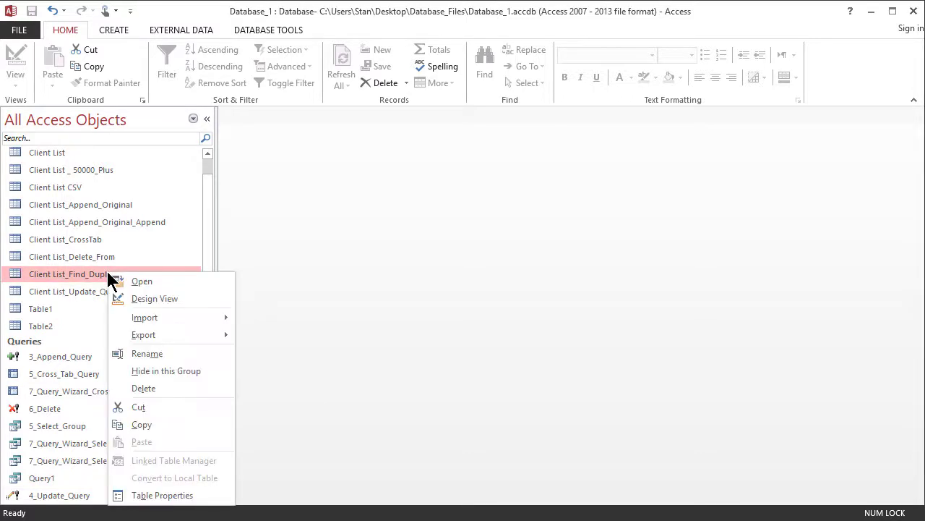
mouse_move(148, 281)
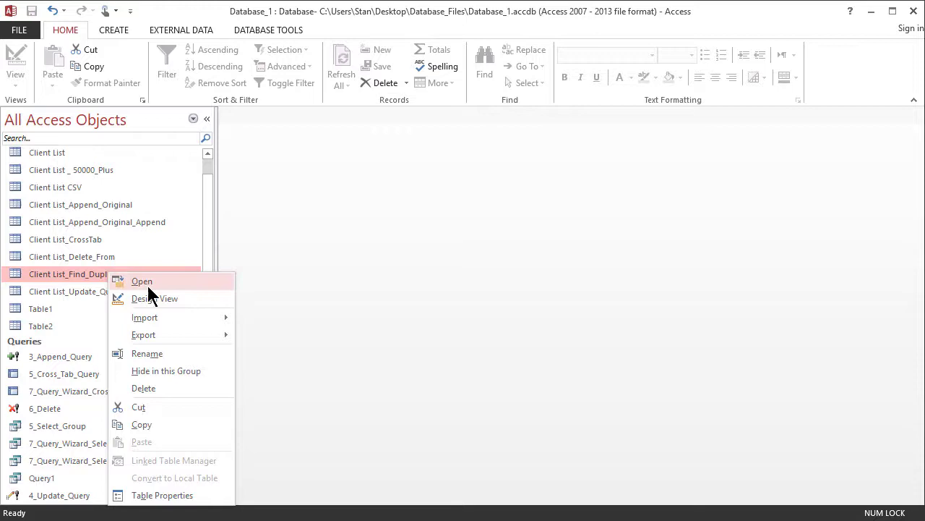
Open Client List_Find_Duplicates and scroll across its 22 client records
click(142, 281)
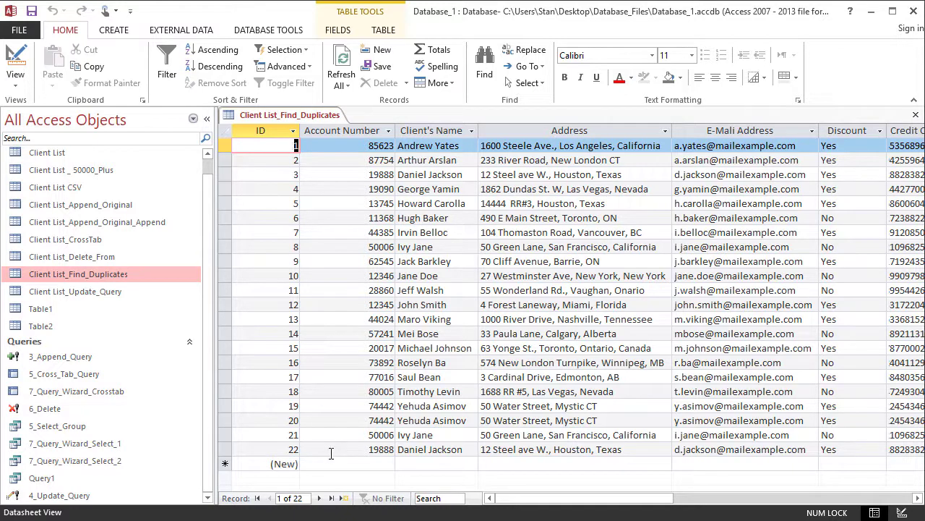
mouse_move(222, 405)
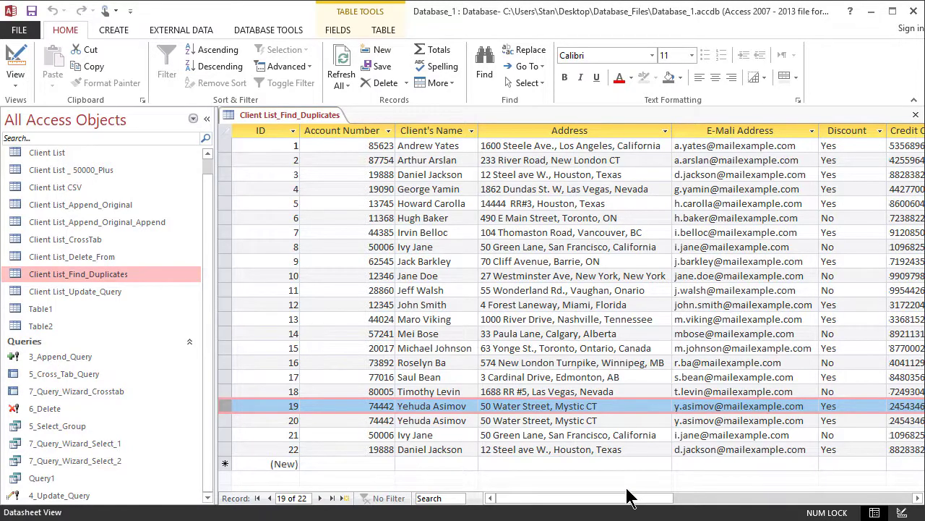
scroll(right, 3)
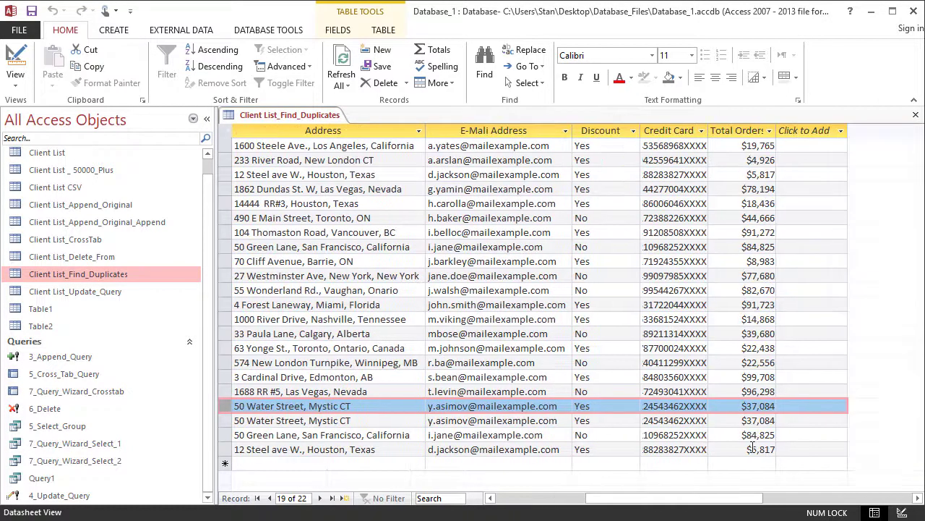
click(758, 420)
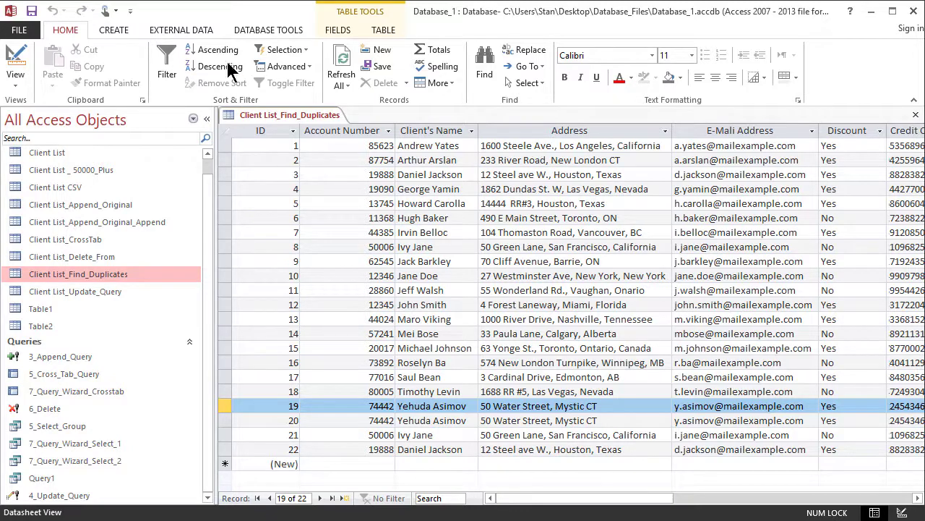
Close the client table and start the Query Wizard from the Create tab
right_click(289, 114)
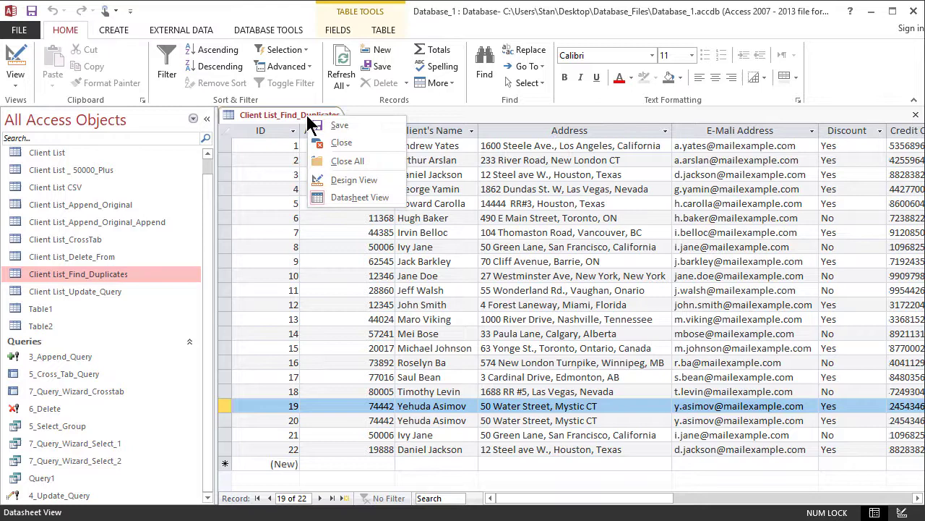
click(341, 142)
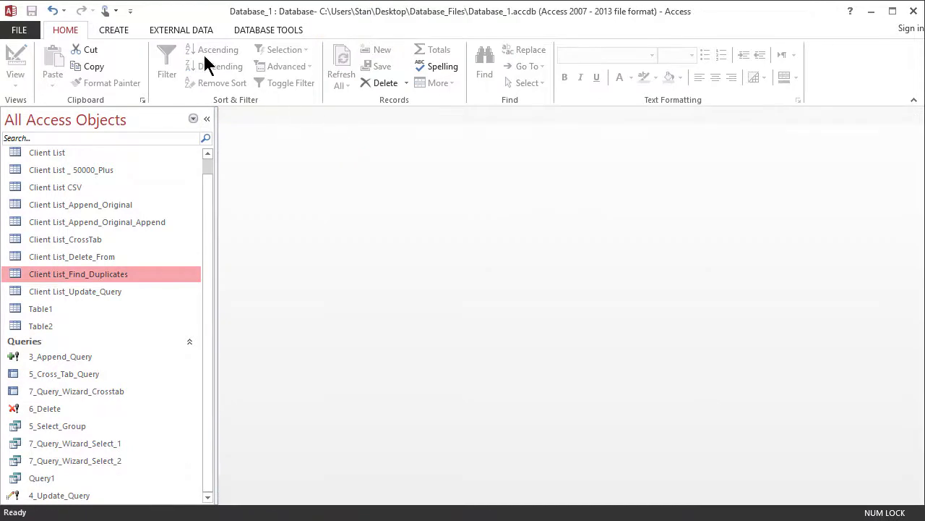
click(113, 30)
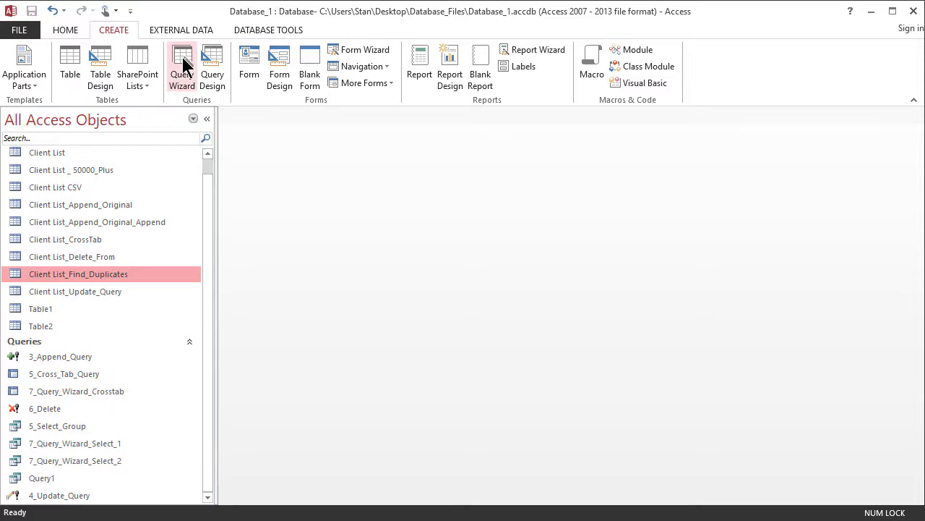
click(182, 65)
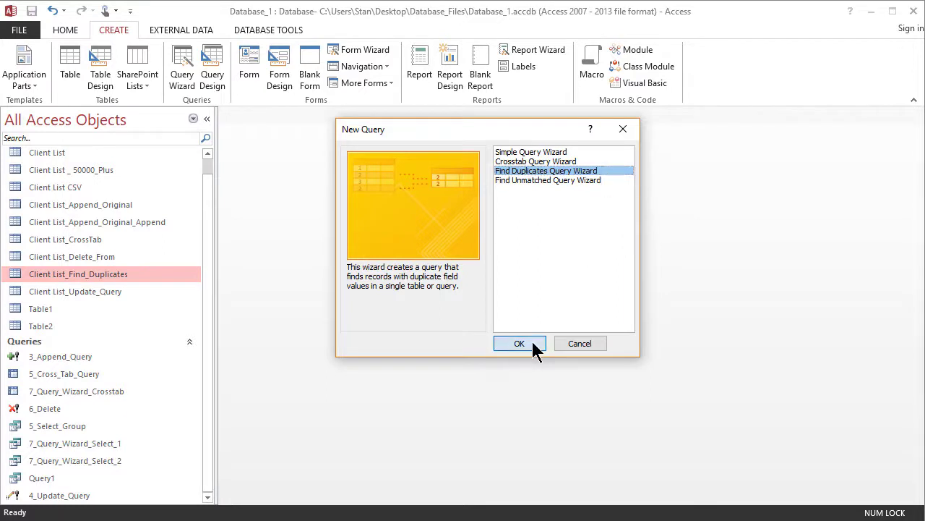
Launch the Find Duplicates Query Wizard with Client List_Find_Duplicates as the source table
click(519, 343)
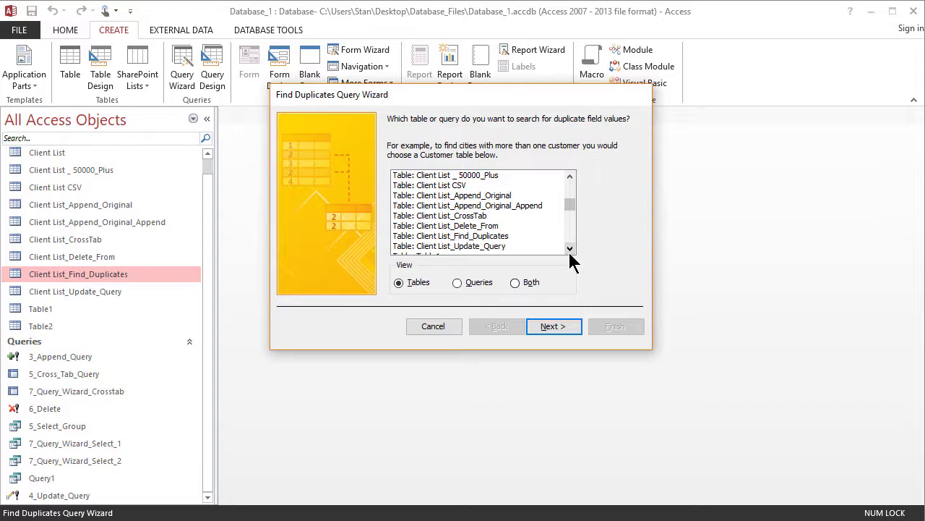
click(452, 236)
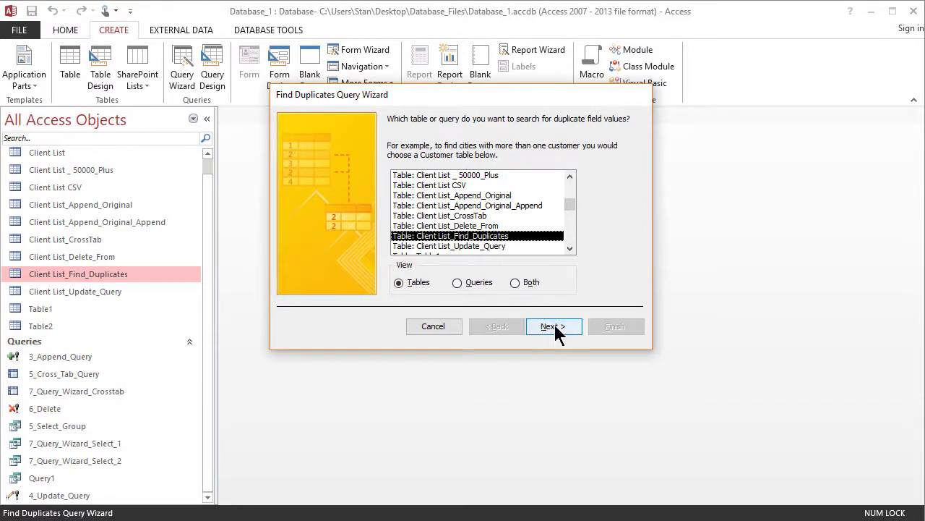
click(553, 326)
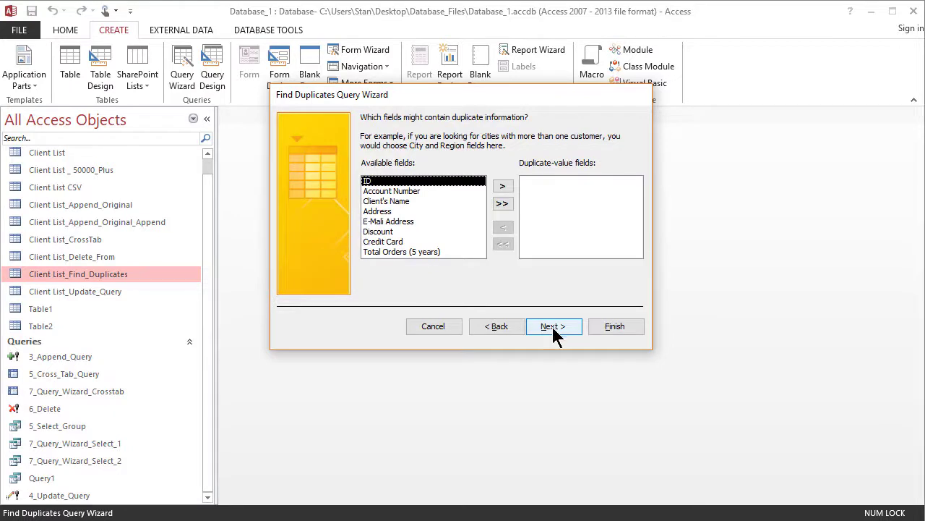
mouse_move(470, 315)
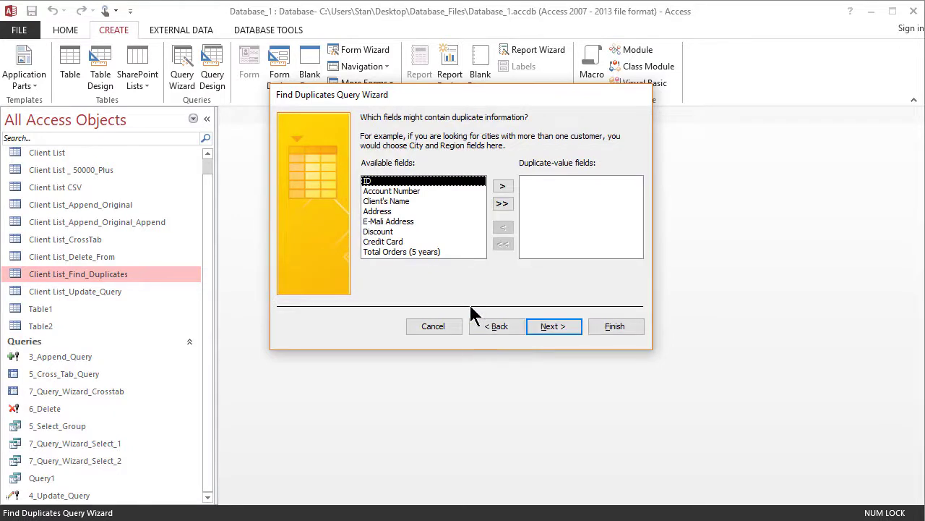
mouse_move(463, 298)
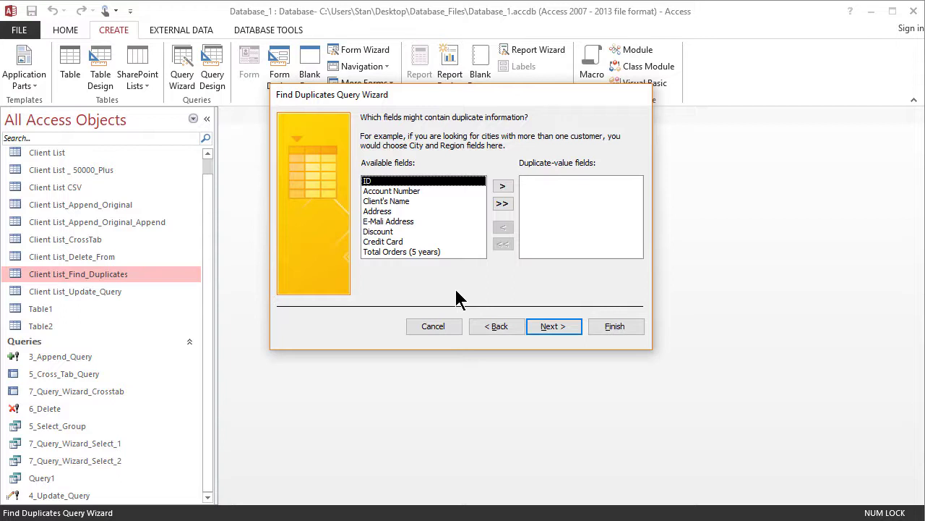
Move Account Number into the duplicate-value fields and continue the wizard
click(391, 191)
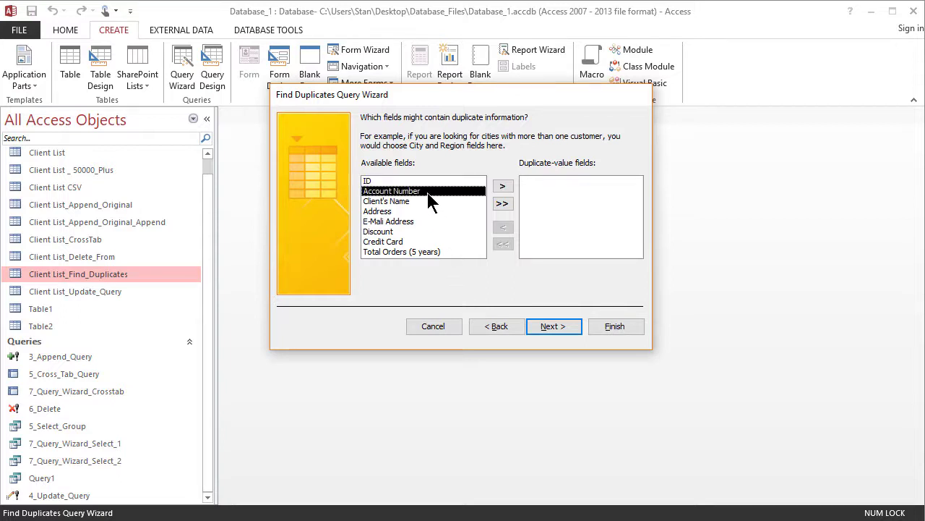
mouse_move(431, 212)
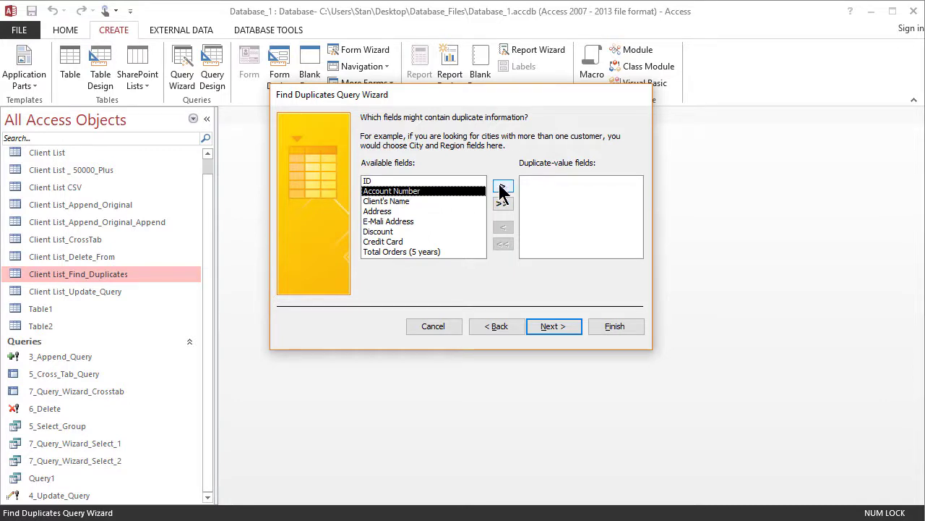
click(503, 186)
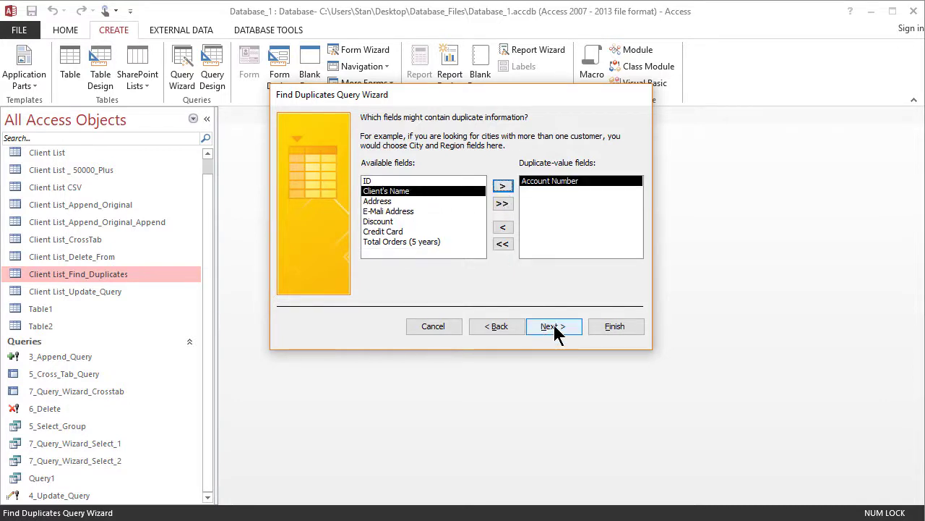
click(553, 326)
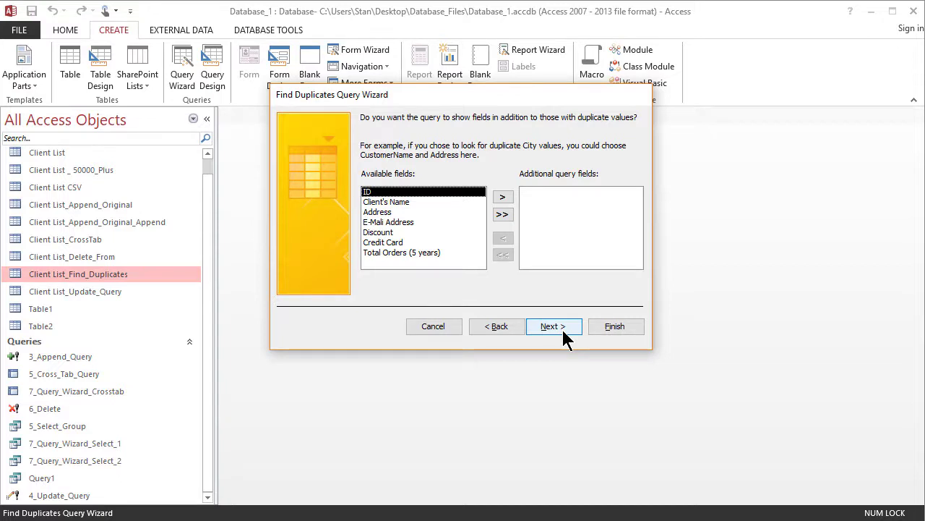
Add all remaining client fields as additional query fields and continue
click(502, 214)
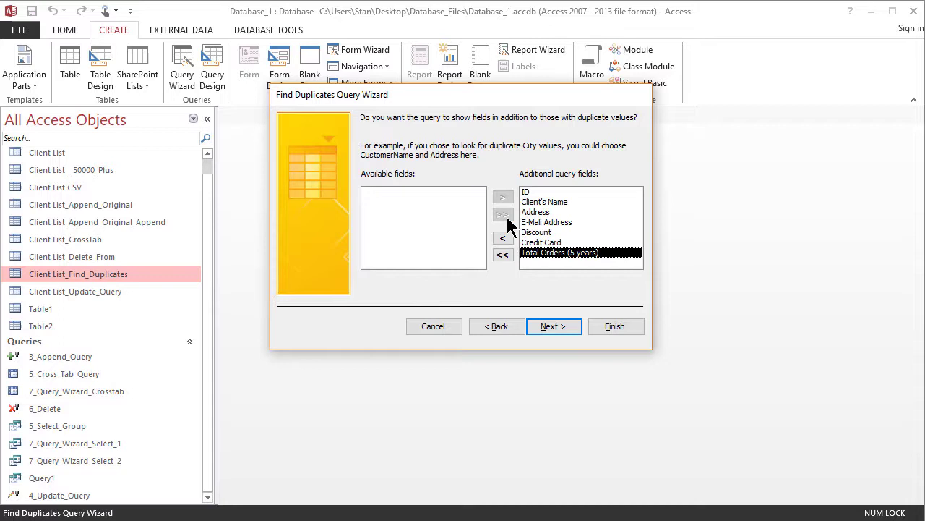
mouse_move(541, 292)
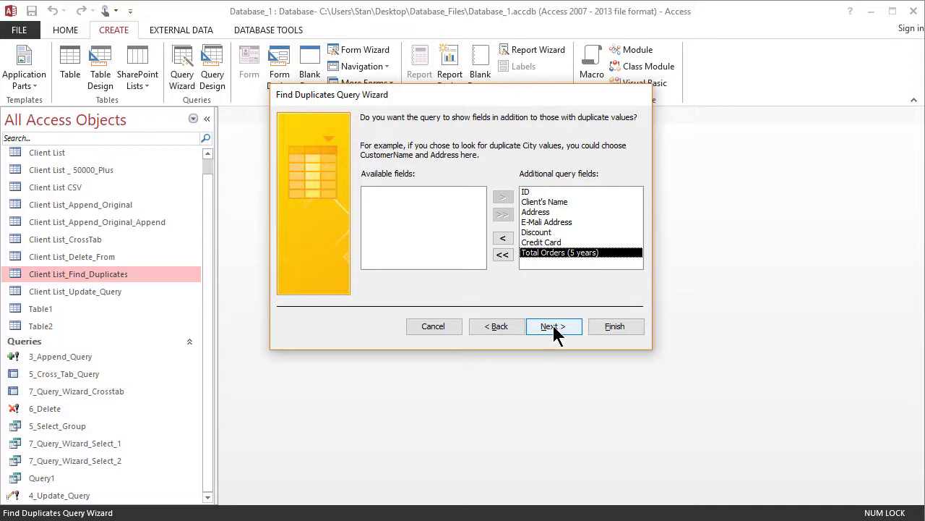
click(554, 326)
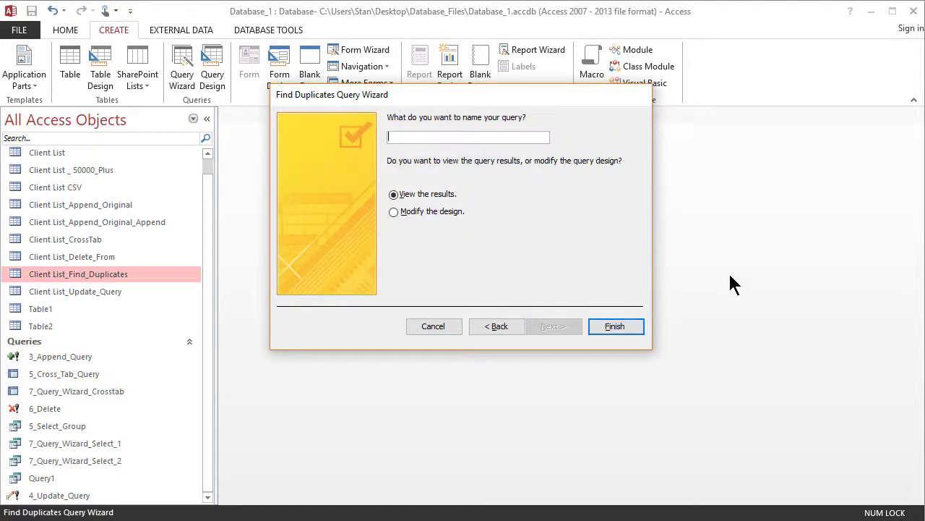
Enter 7_Query_Wizard_Find_Duplicates as the query name, keeping View the results selected
text(7_Query_)
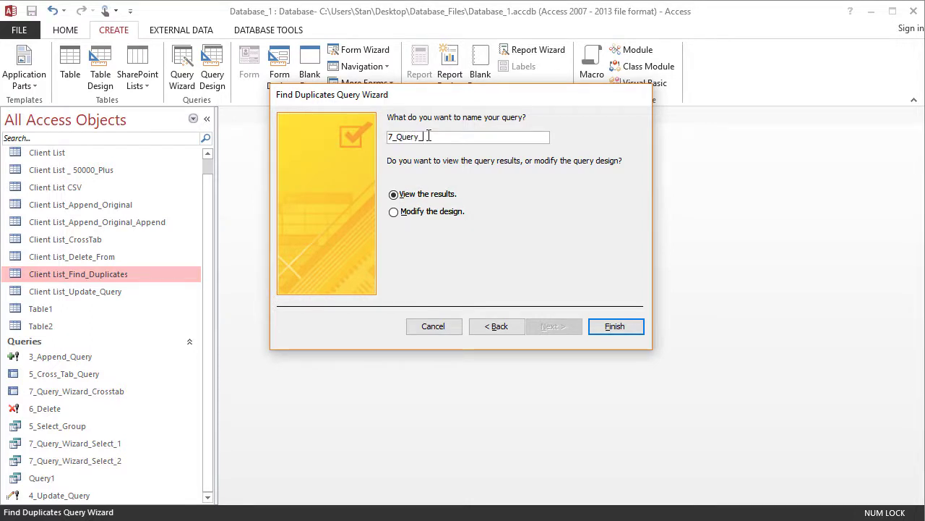
text(Wizard_)
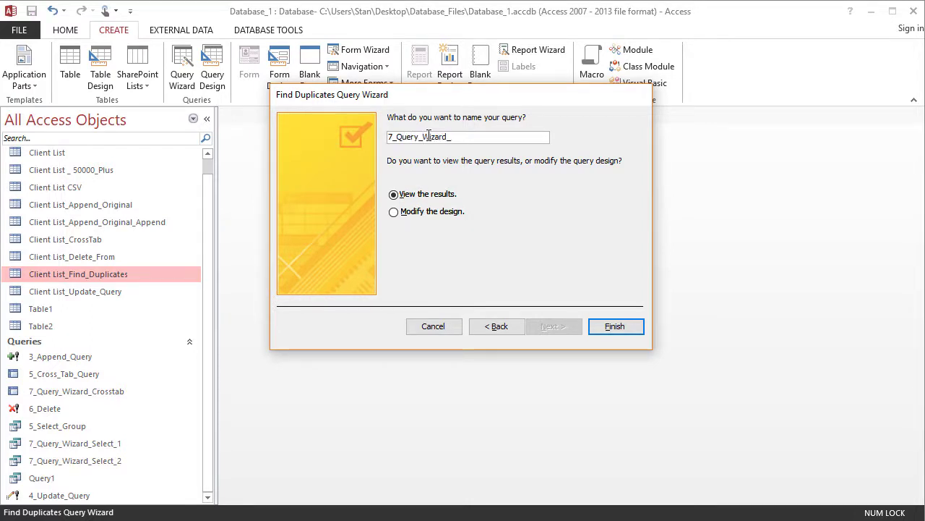
text(Find_Duplicates)
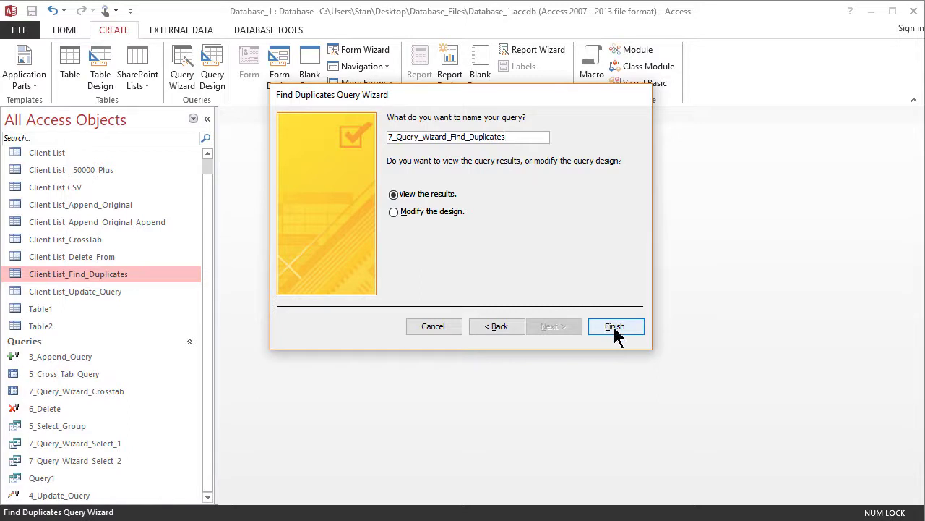
Finish the wizard to run 7_Query_Wizard_Find_Duplicates, showing six duplicate-account records
click(614, 326)
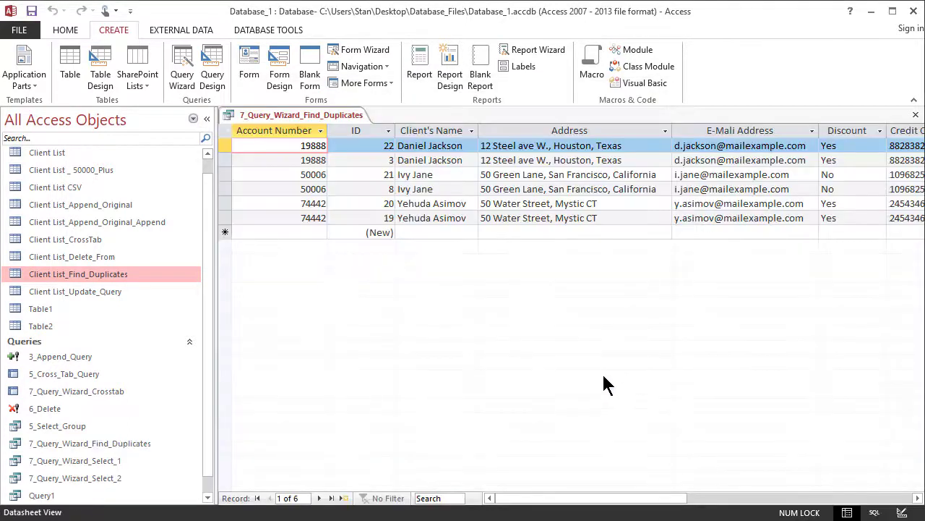
mouse_move(596, 389)
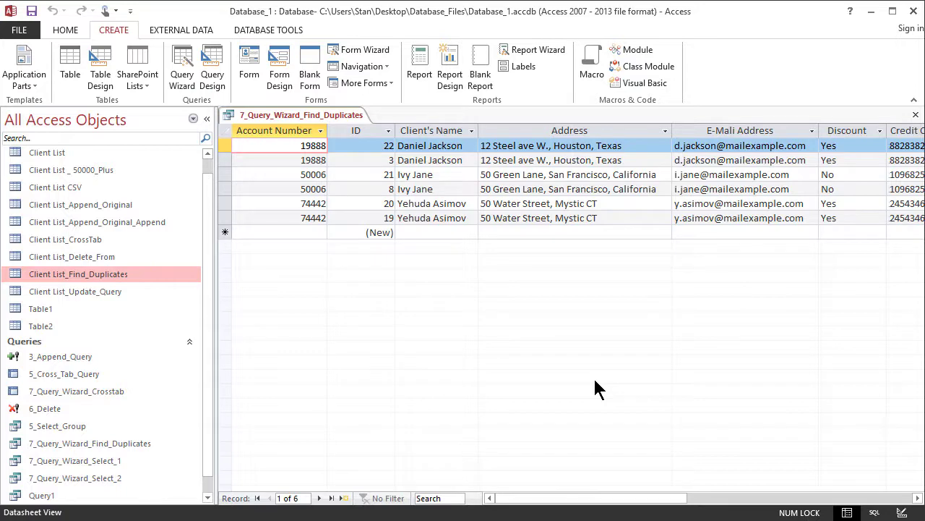
mouse_move(490, 302)
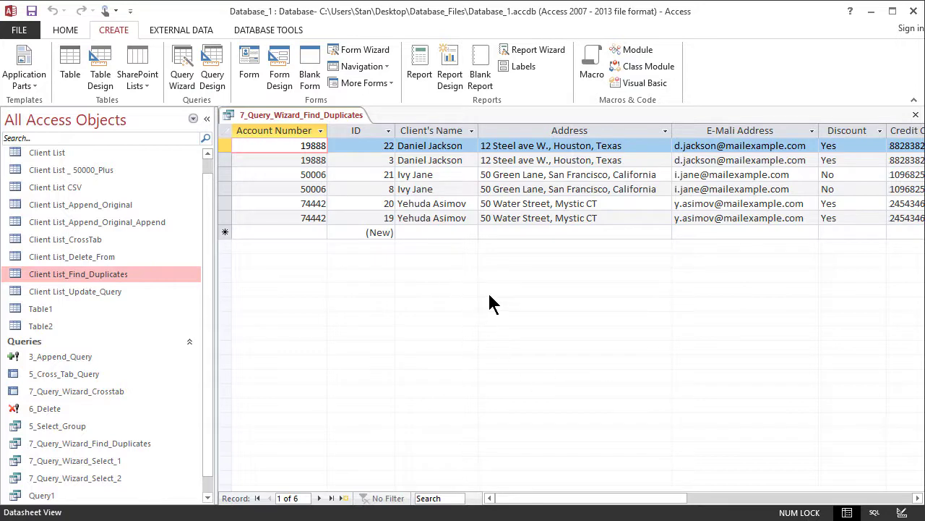